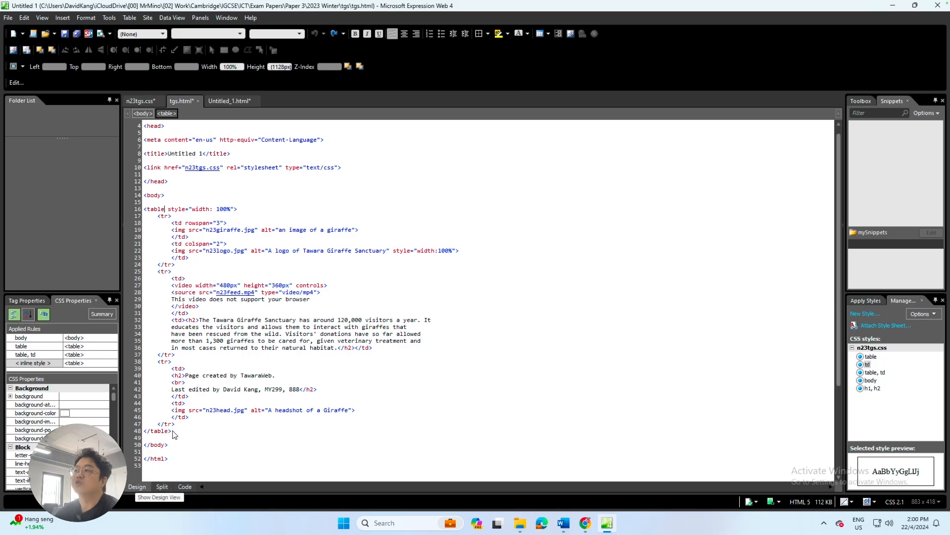
Check the page in Design view, then bring up the Insert Table settings from Code view
left_click(137, 486)
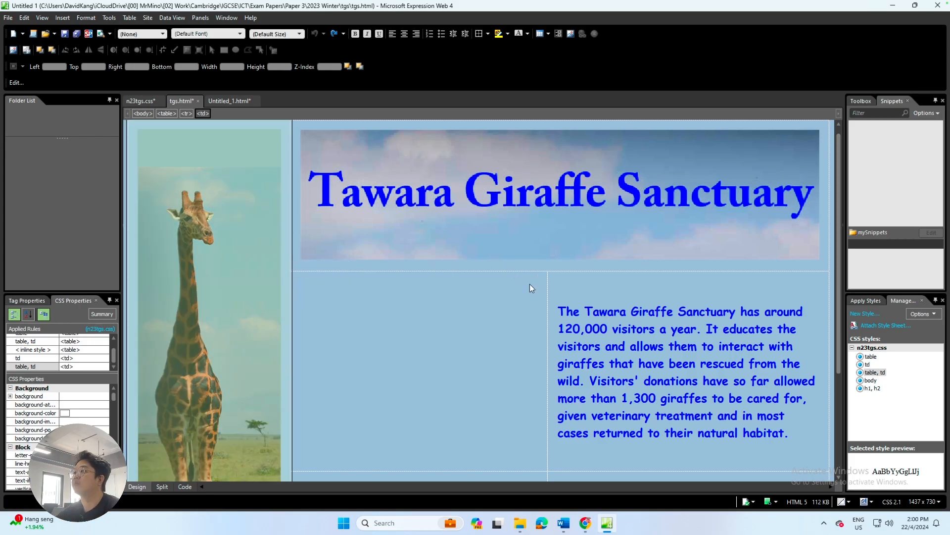
left_click(685, 372)
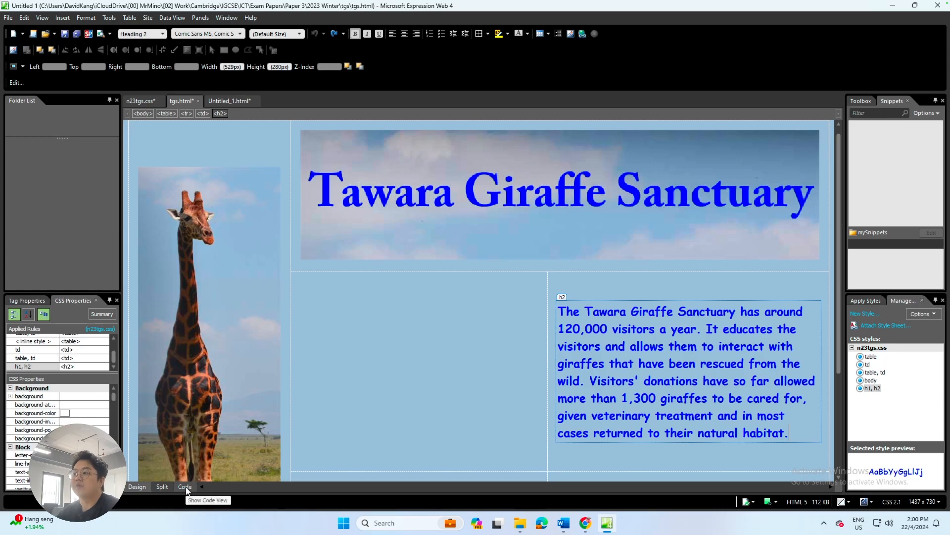
left_click(184, 486)
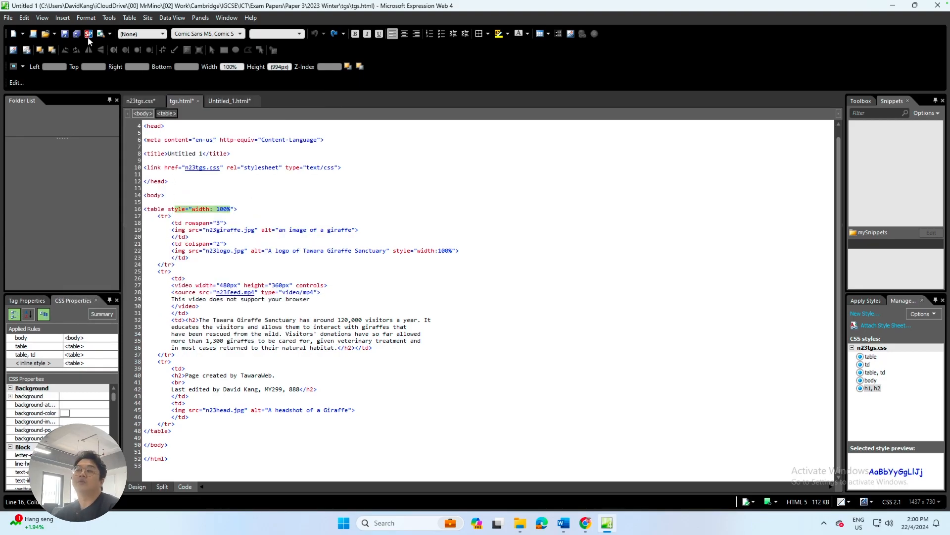
left_click(62, 17)
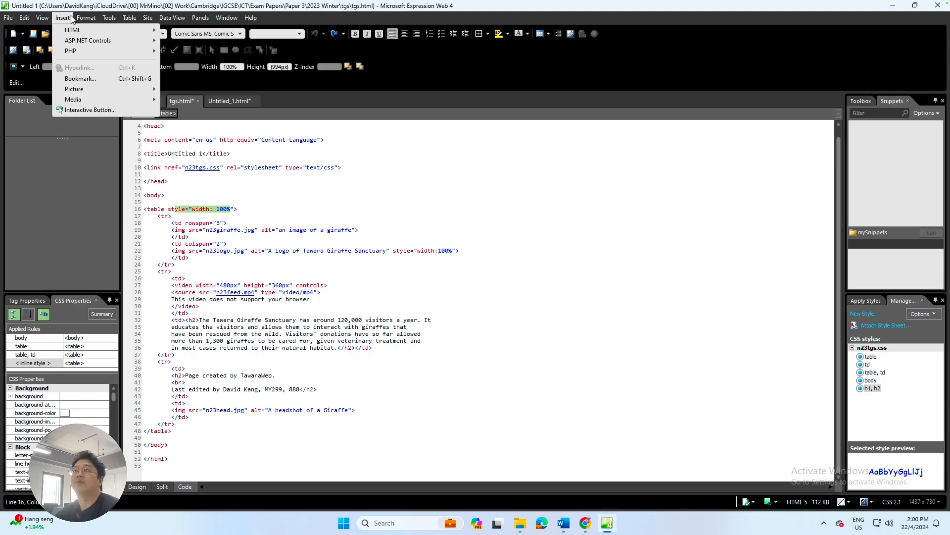
left_click(129, 17)
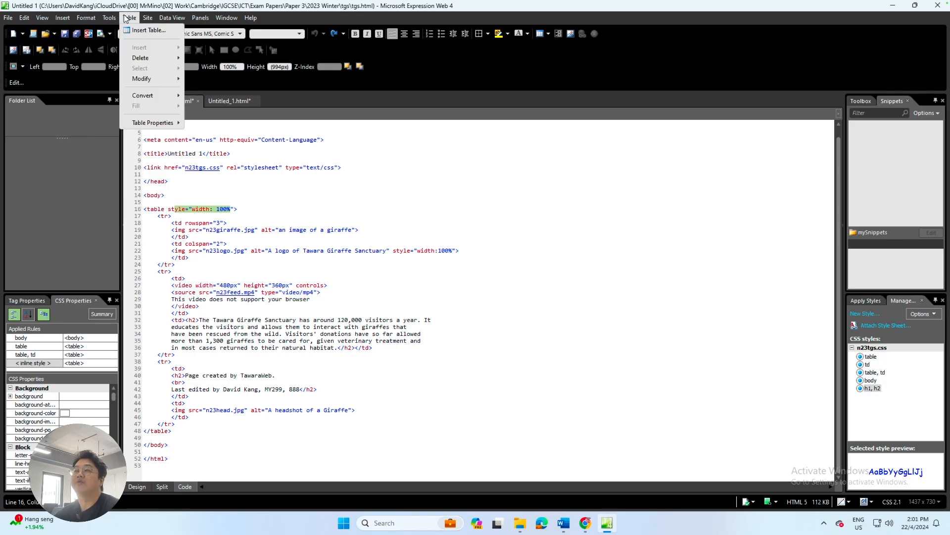
left_click(148, 30)
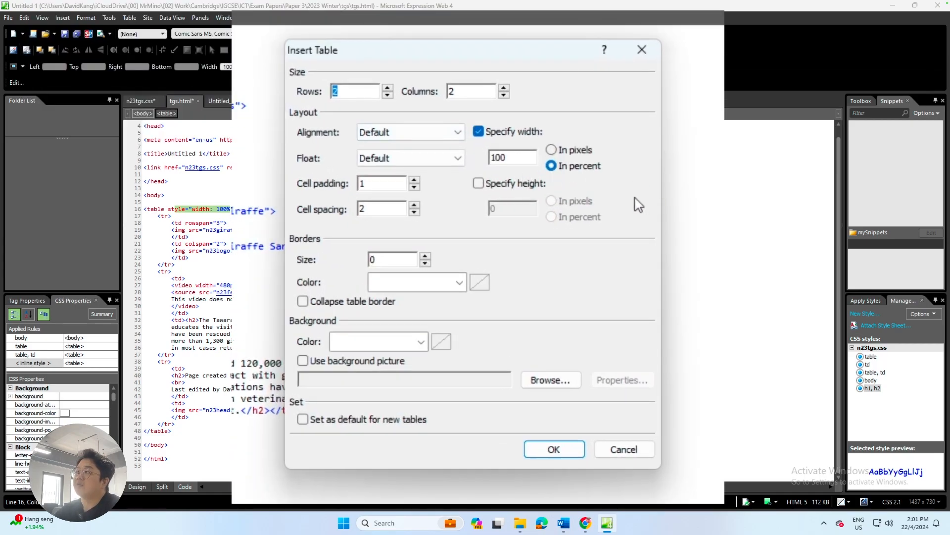
mouse_move(525, 140)
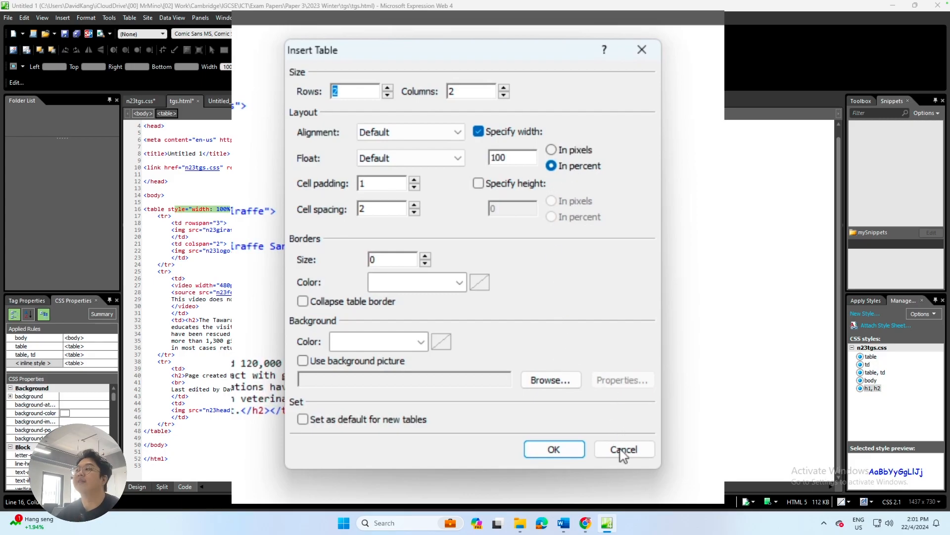
Cancel the table settings and save the page together with the n23tgs.css stylesheet
left_click(624, 449)
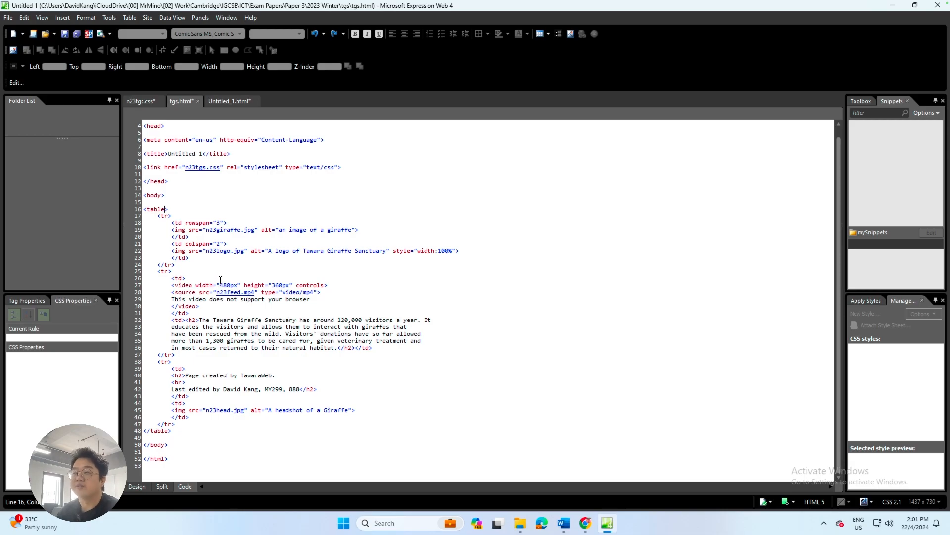
mouse_move(155, 54)
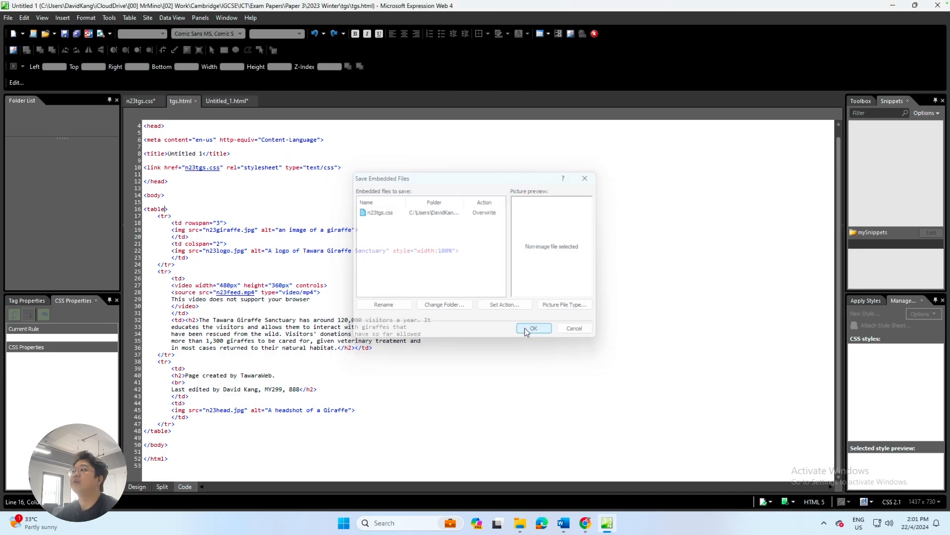
left_click(533, 328)
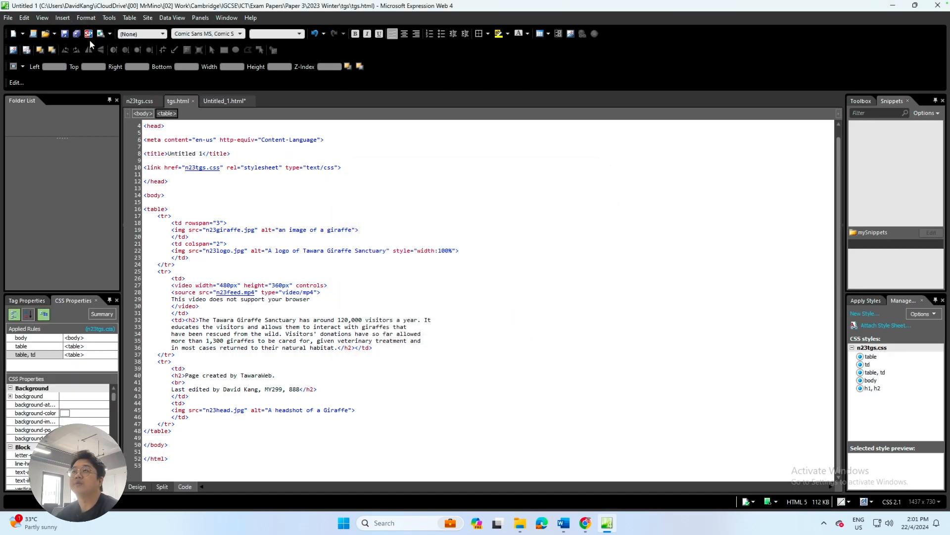
left_click(8, 16)
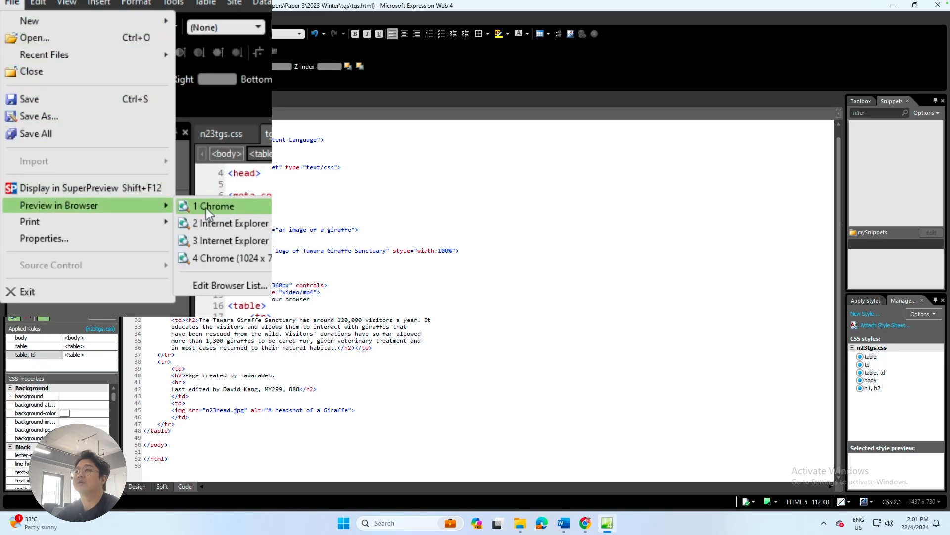
Preview the saved Tawara Giraffe Sanctuary page in Chrome
left_click(216, 206)
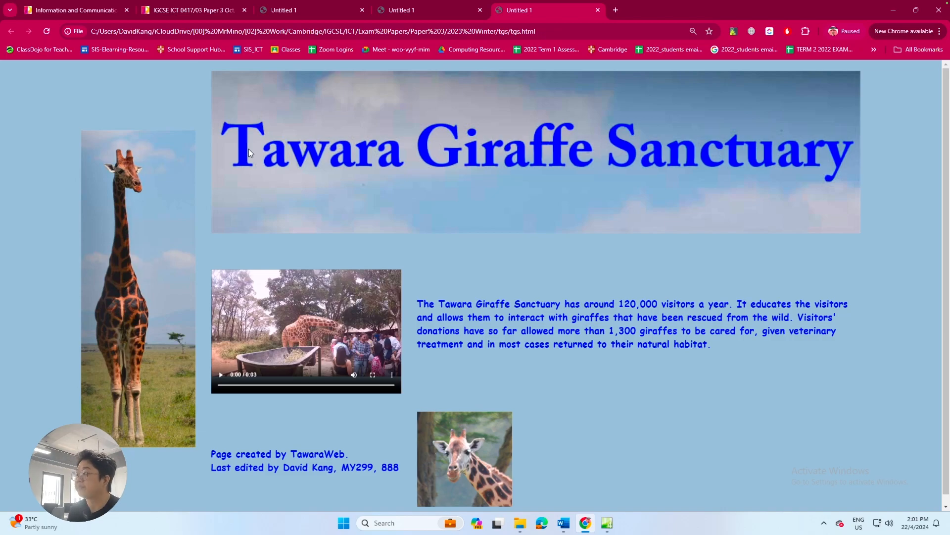
mouse_move(381, 153)
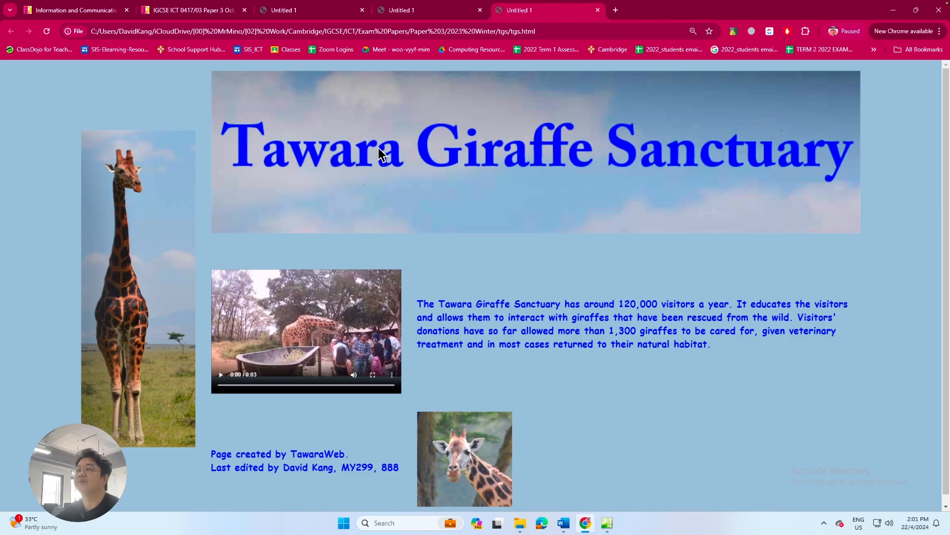
mouse_move(382, 156)
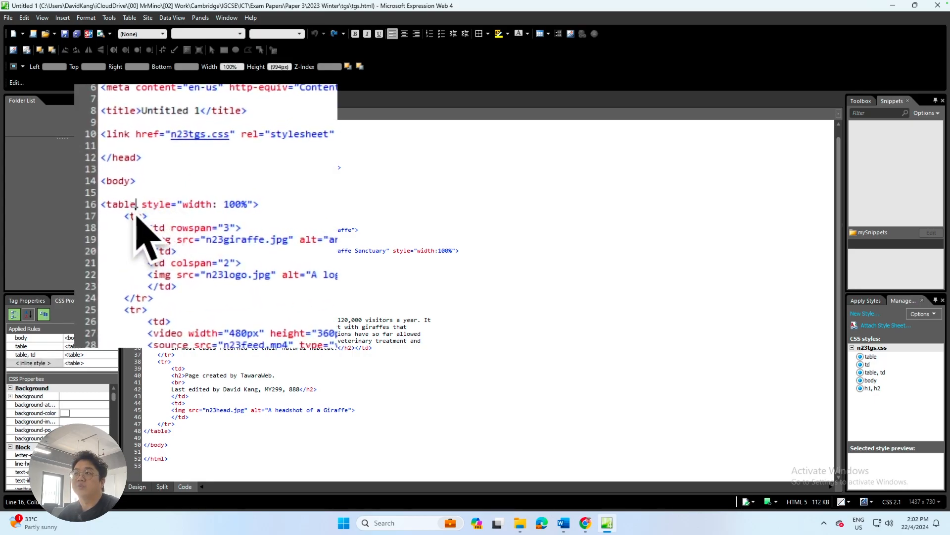
mouse_move(137, 219)
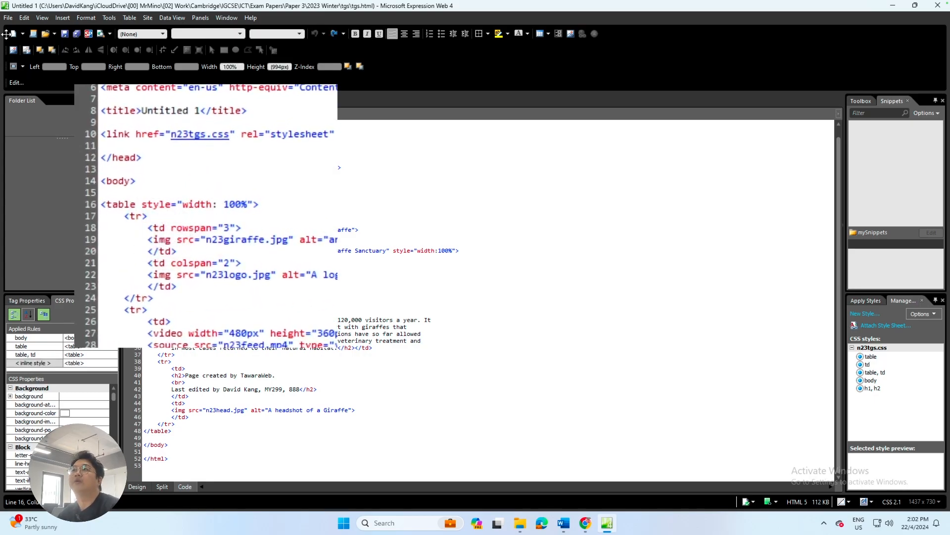
Delete the inline style="width: 100%" from the <table> tag in Code view
left_click(8, 16)
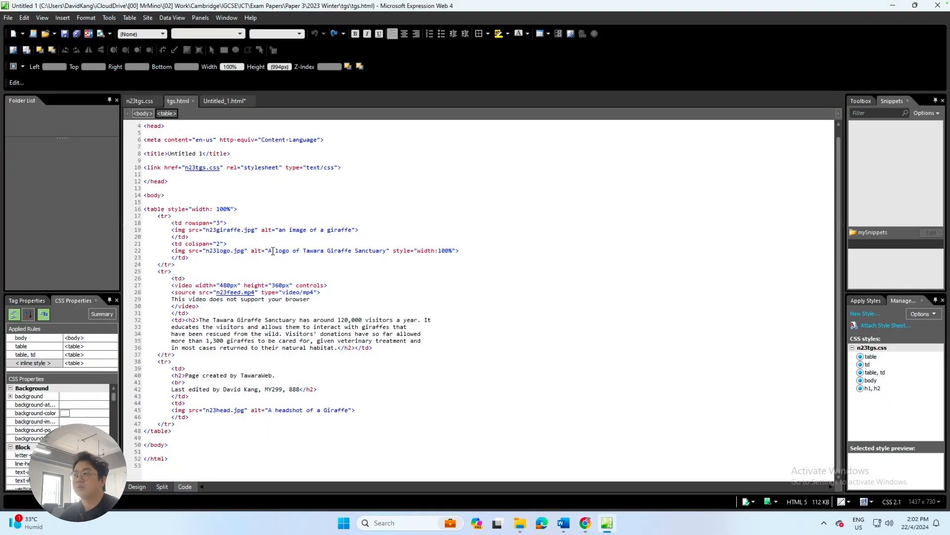
double_click(224, 209)
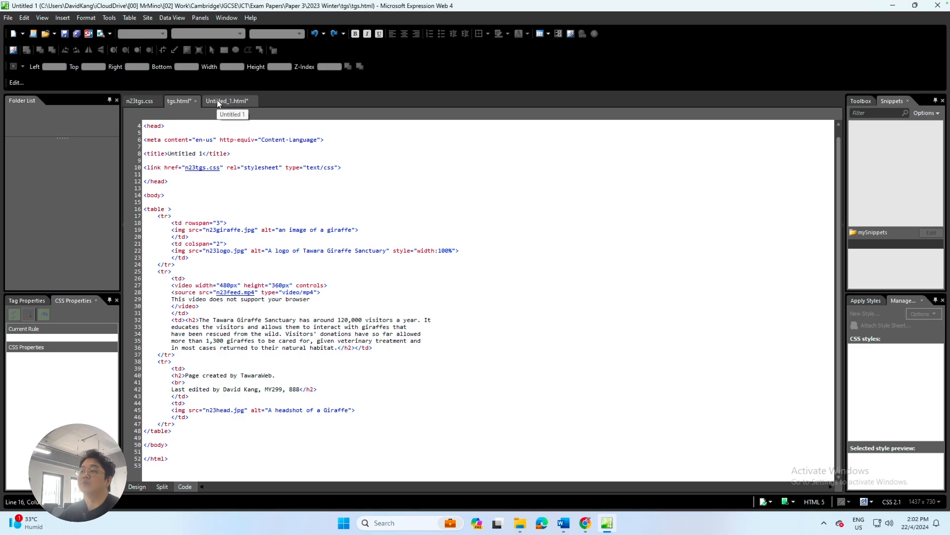
left_click(138, 101)
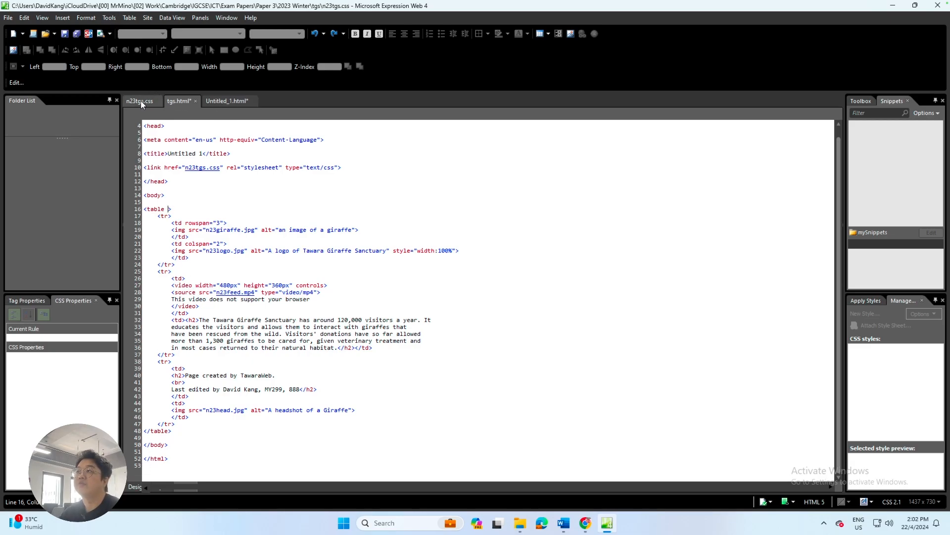
Confirm the n23tgs.css table rule sets width: 85%, then return to the tgs.html code
left_click(138, 100)
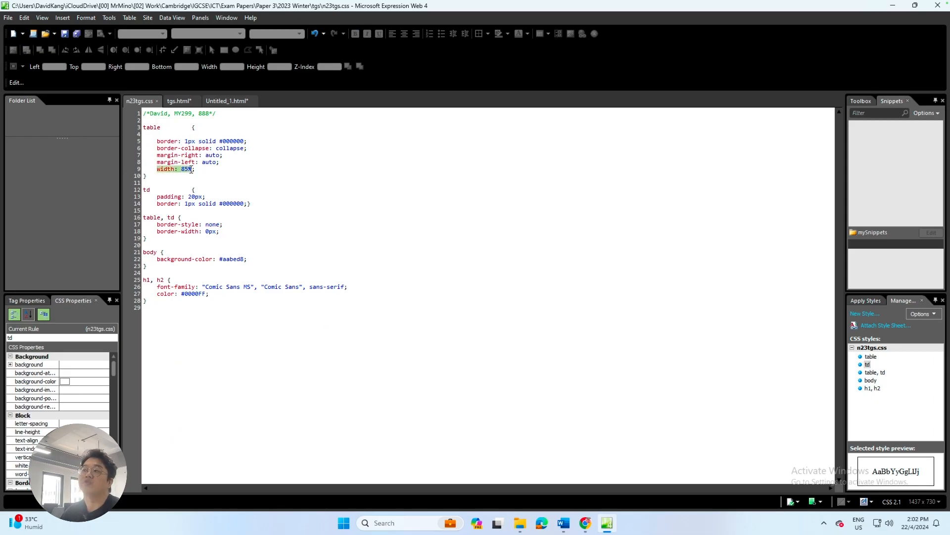
left_click(188, 162)
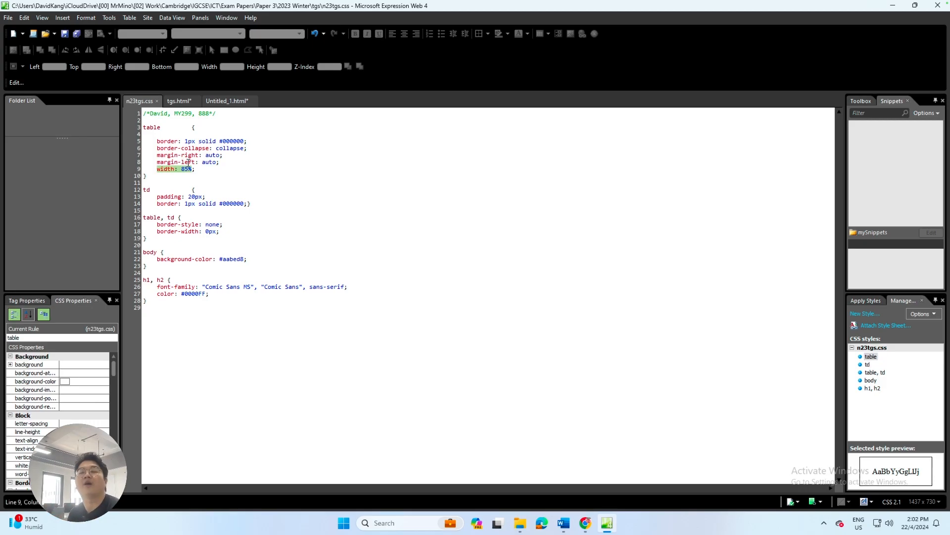
left_click(176, 101)
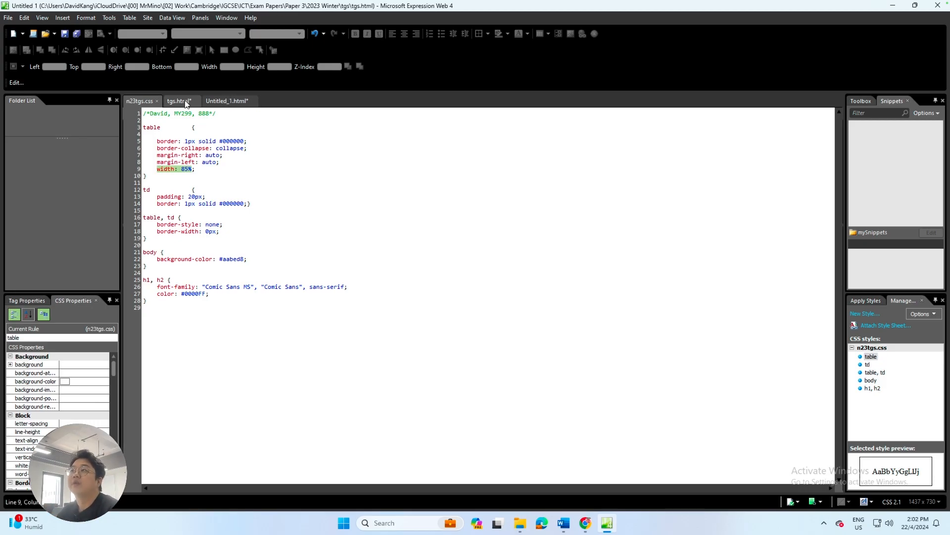
left_click(177, 100)
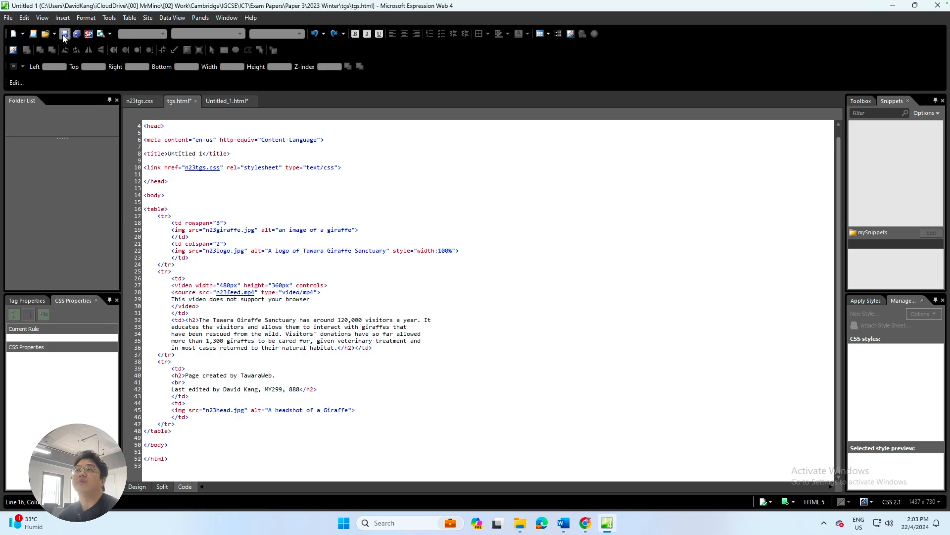
Preview the updated tgs.html in Chrome as the only tab and start Snipping Tool
left_click(8, 18)
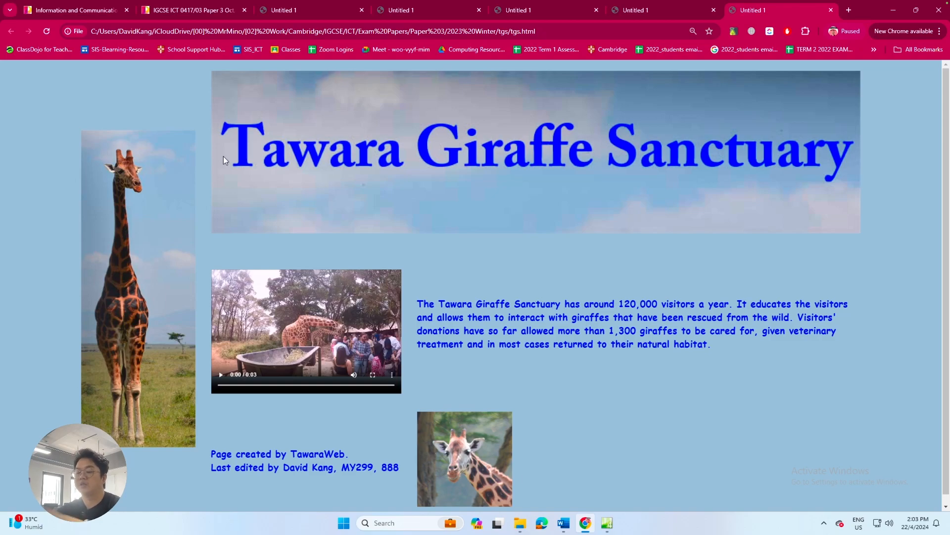
mouse_move(364, 390)
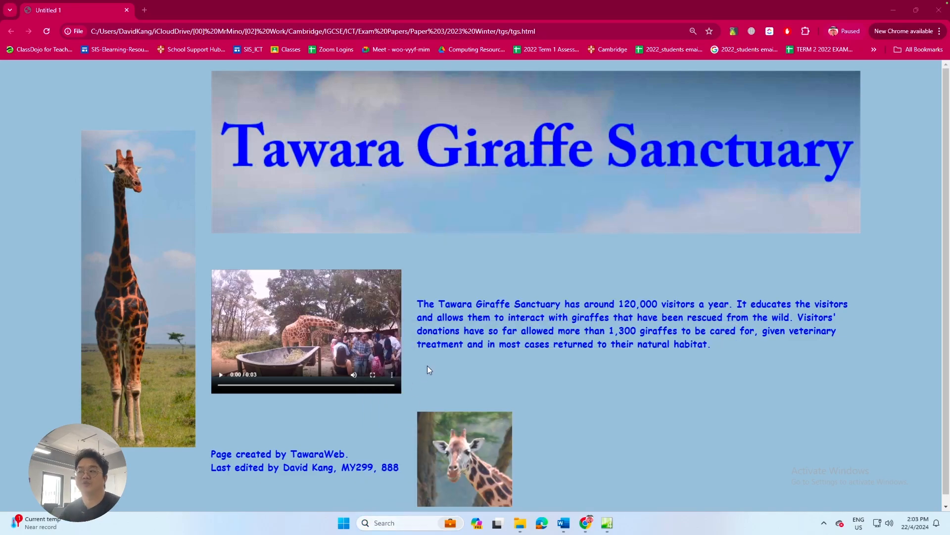
left_click(618, 523)
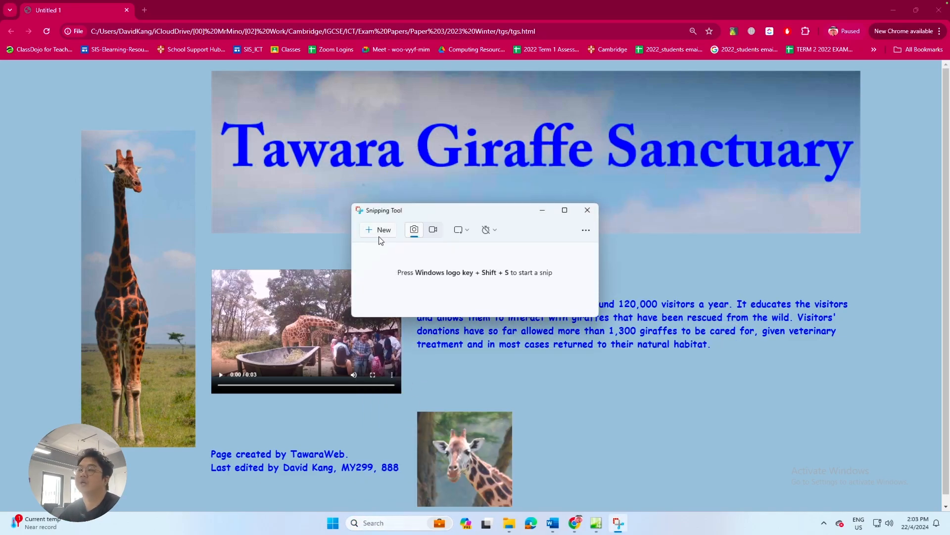
mouse_move(383, 230)
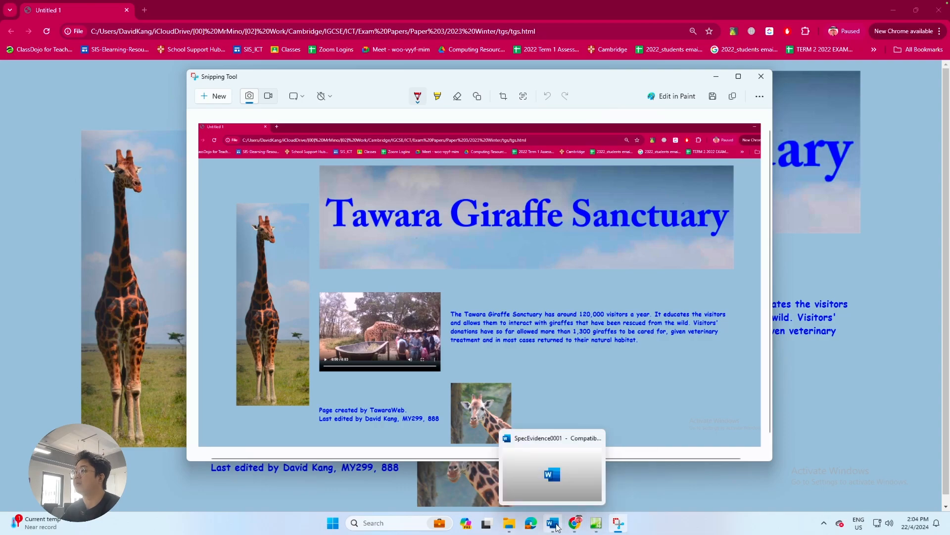
Capture the full-screen Chrome page and switch to the SpecEvidence0001 document
left_click(550, 522)
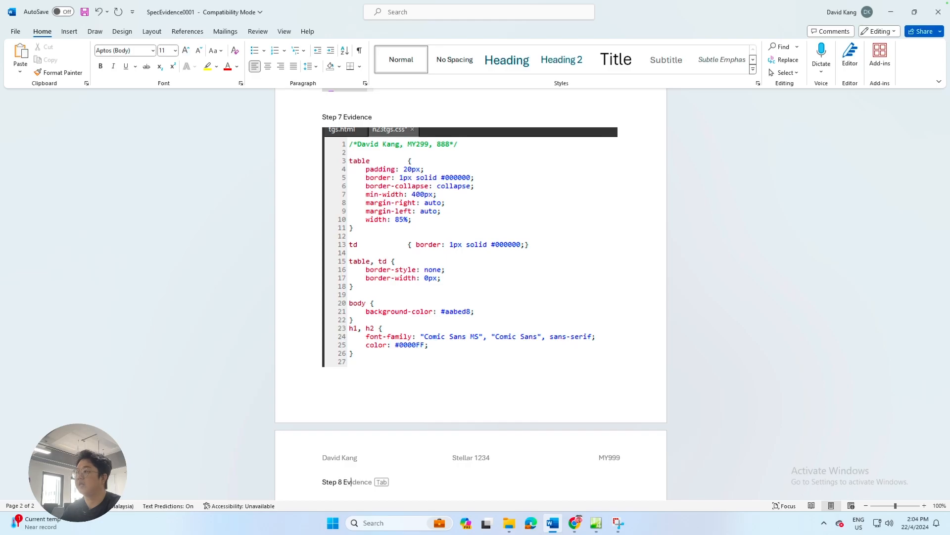
Label the entry 'Step 8 Evidence 3' and paste the Chrome screenshot below it
type("3")
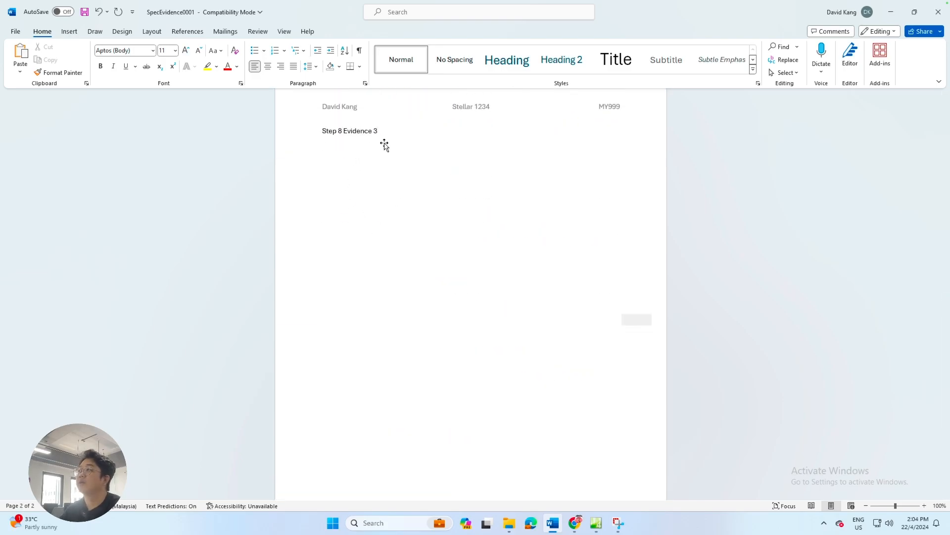
key("ctrl+v")
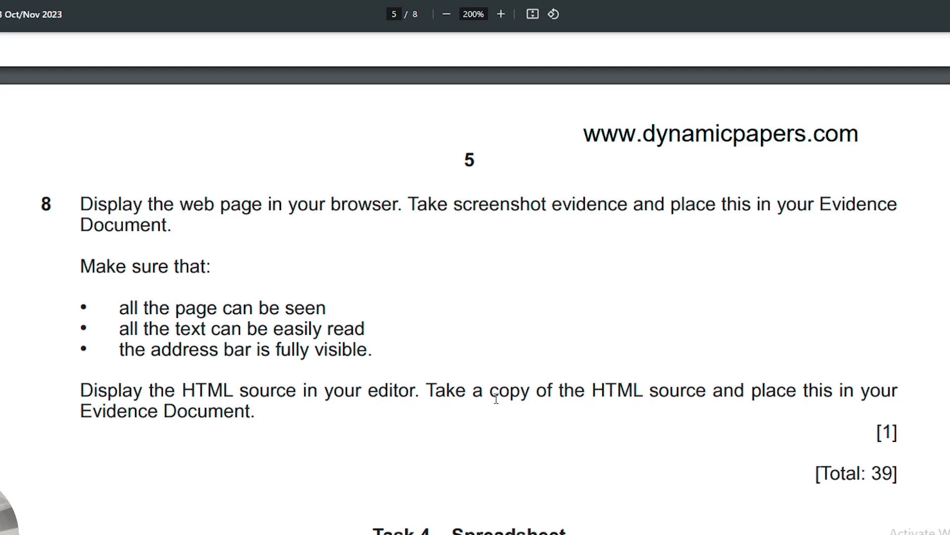
mouse_move(688, 392)
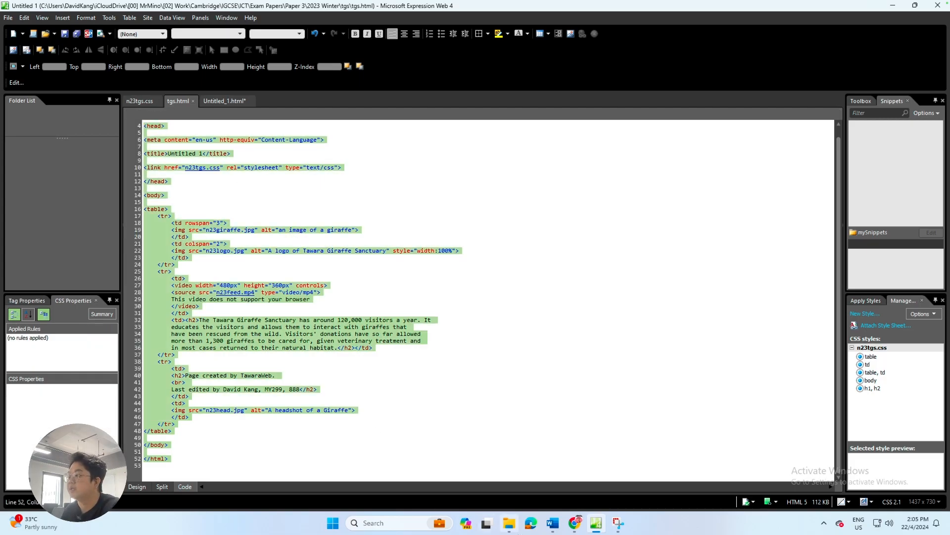
mouse_move(574, 522)
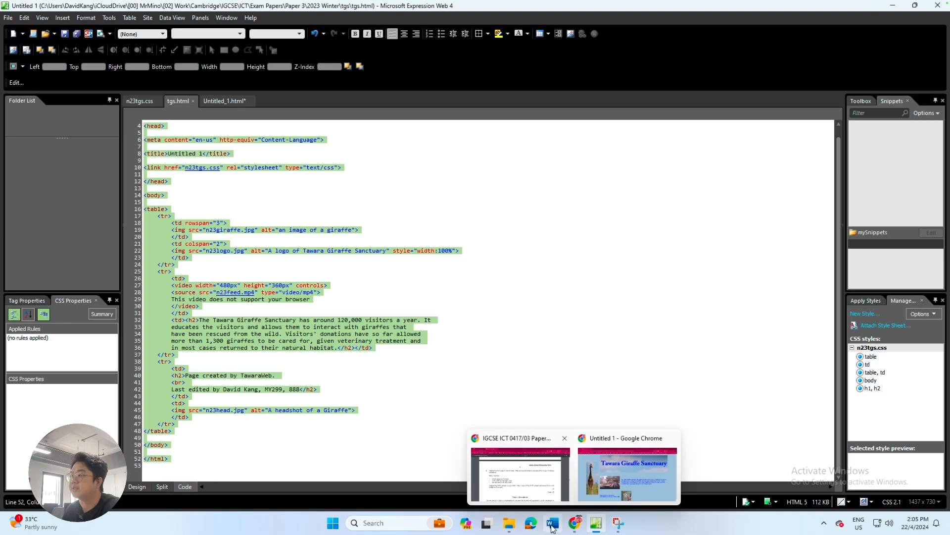
Copy the page's full HTML from Expression Web and return to the Word document
left_click(550, 522)
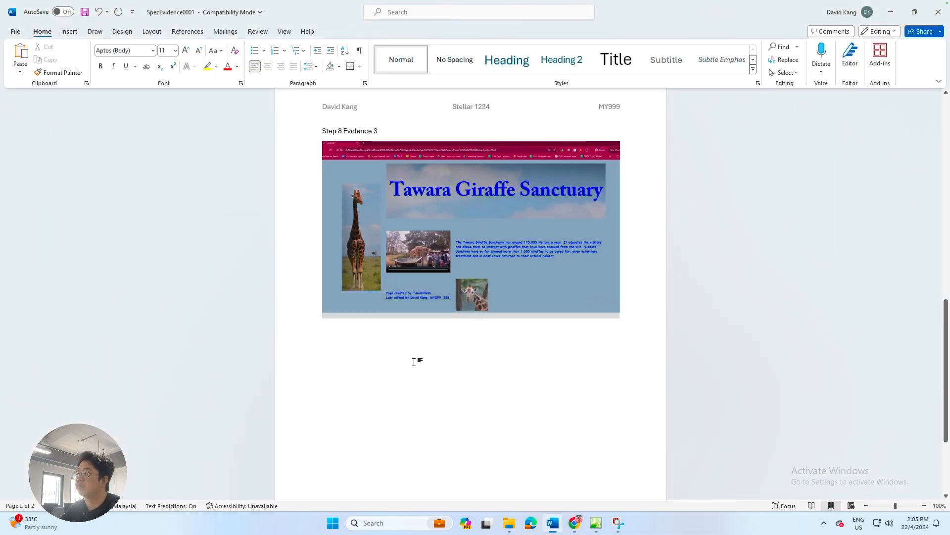
Type the 'Step 8 Evidence 4' heading, paste the full HTML source, and scroll through it
type("Step 8 Ev")
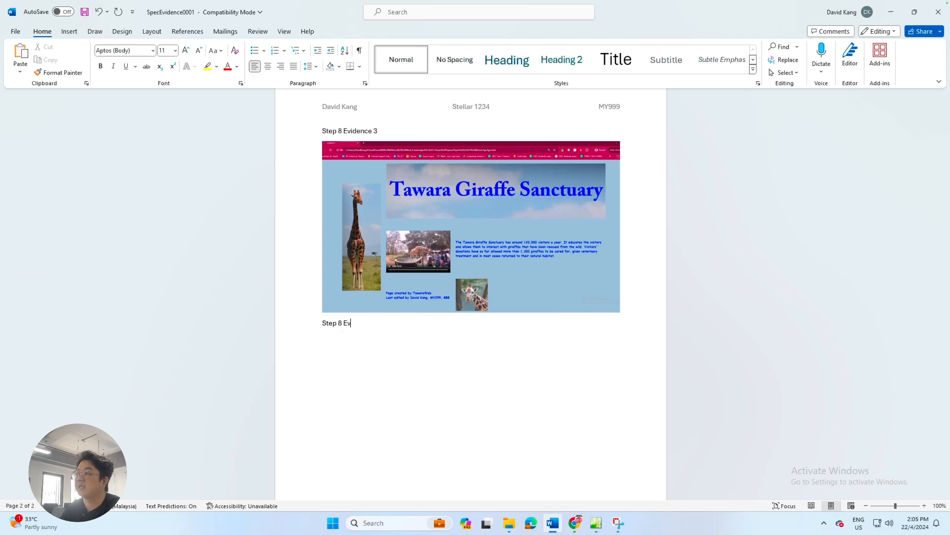
type("idence 4")
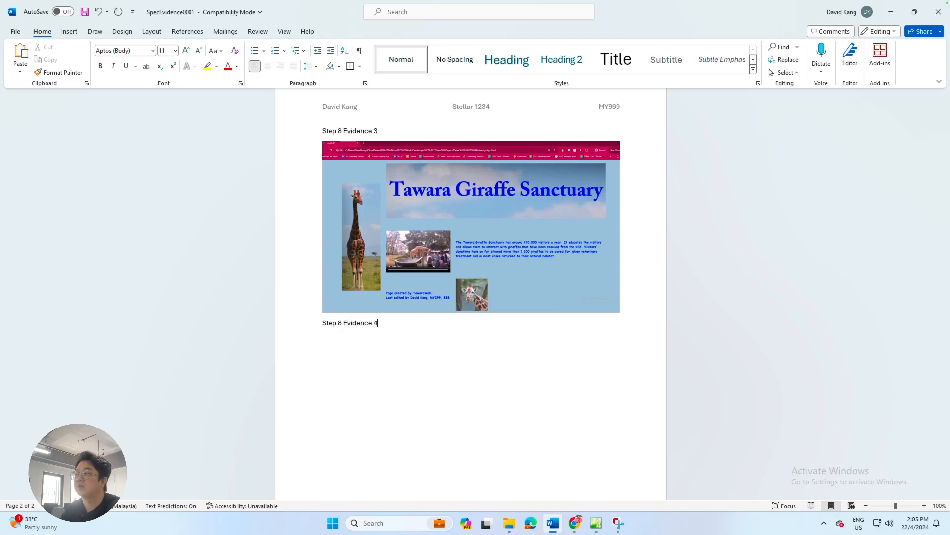
scroll("down", 3)
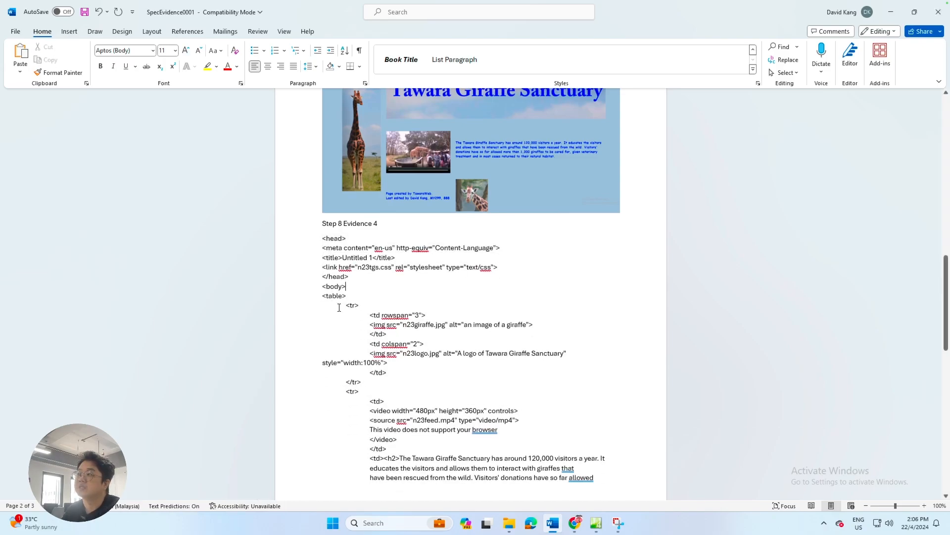
scroll("down", 3)
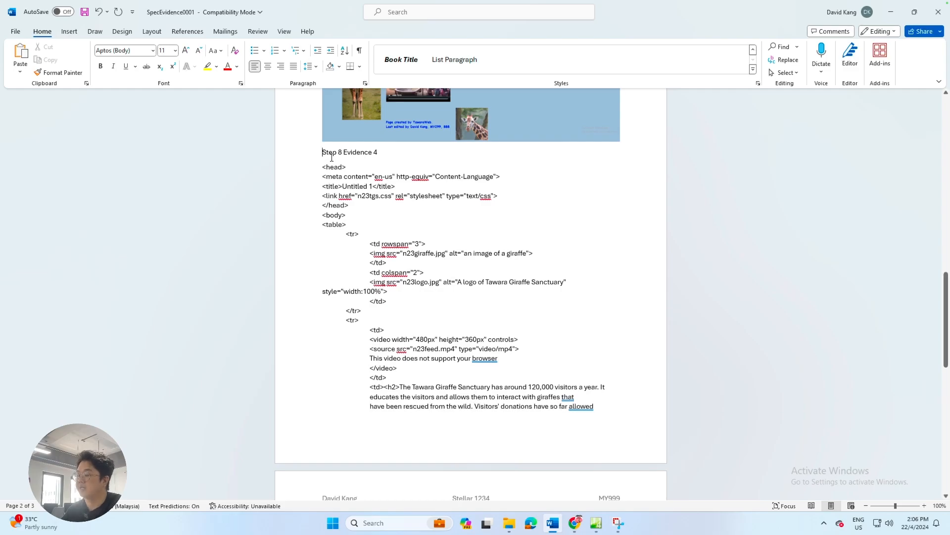
scroll("down", 3)
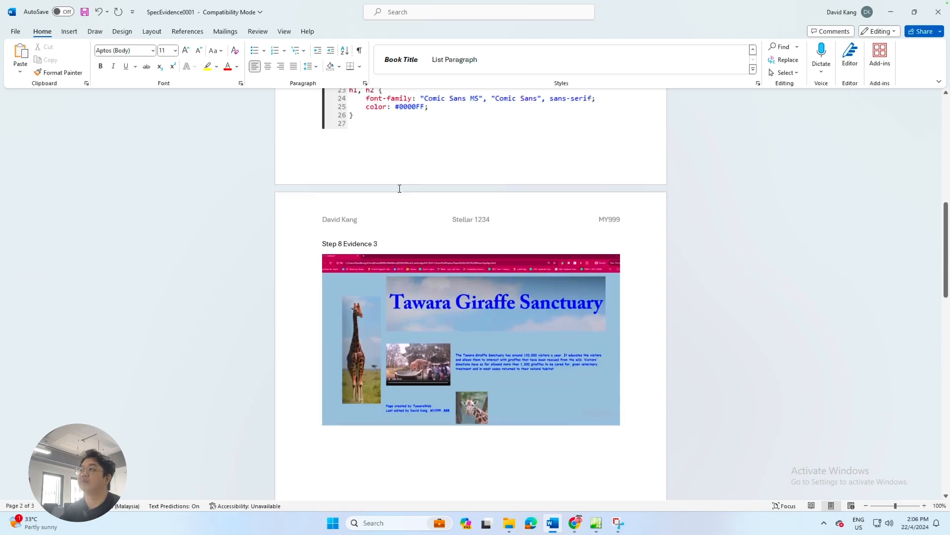
scroll("down", 3)
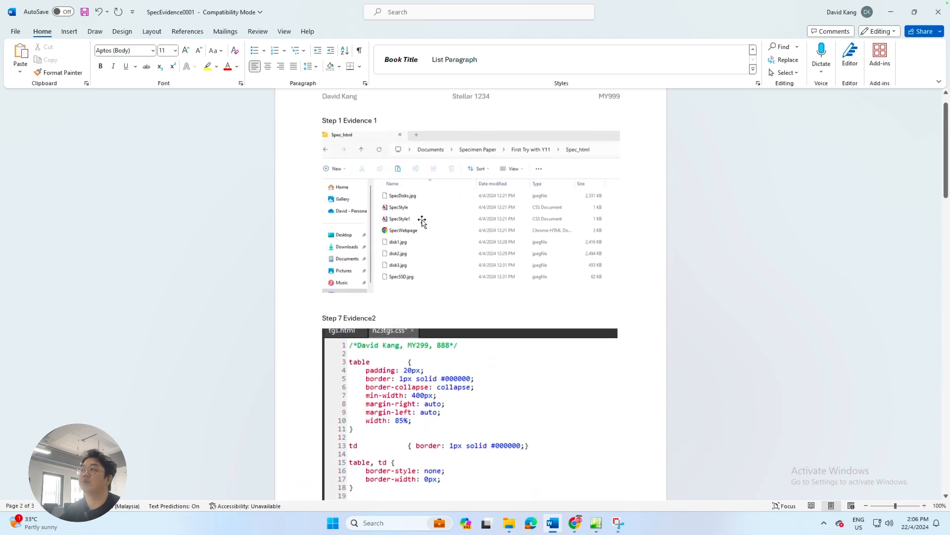
scroll("down", 3)
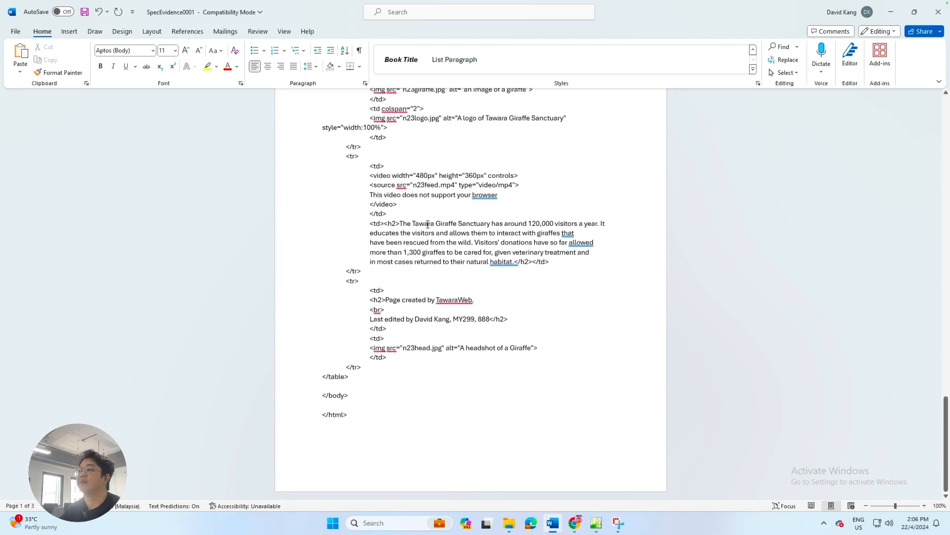